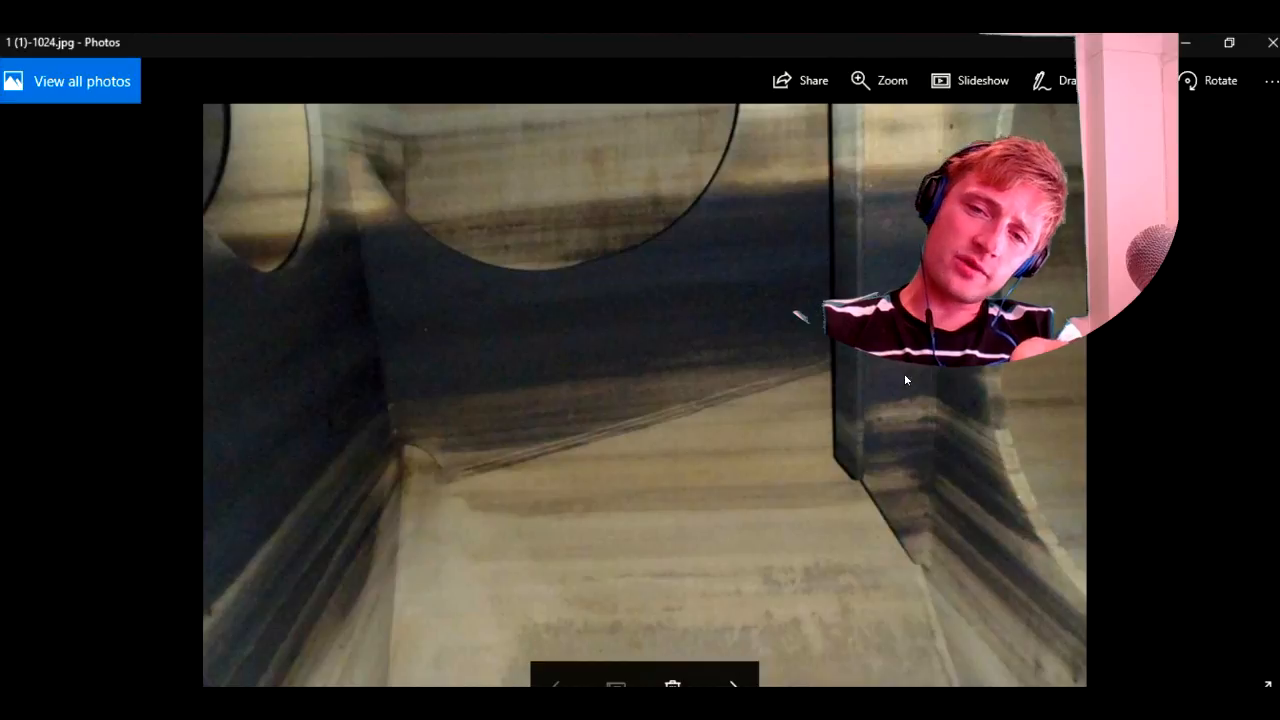
{"action": "mouse_move", "coordinate": [728, 675]}
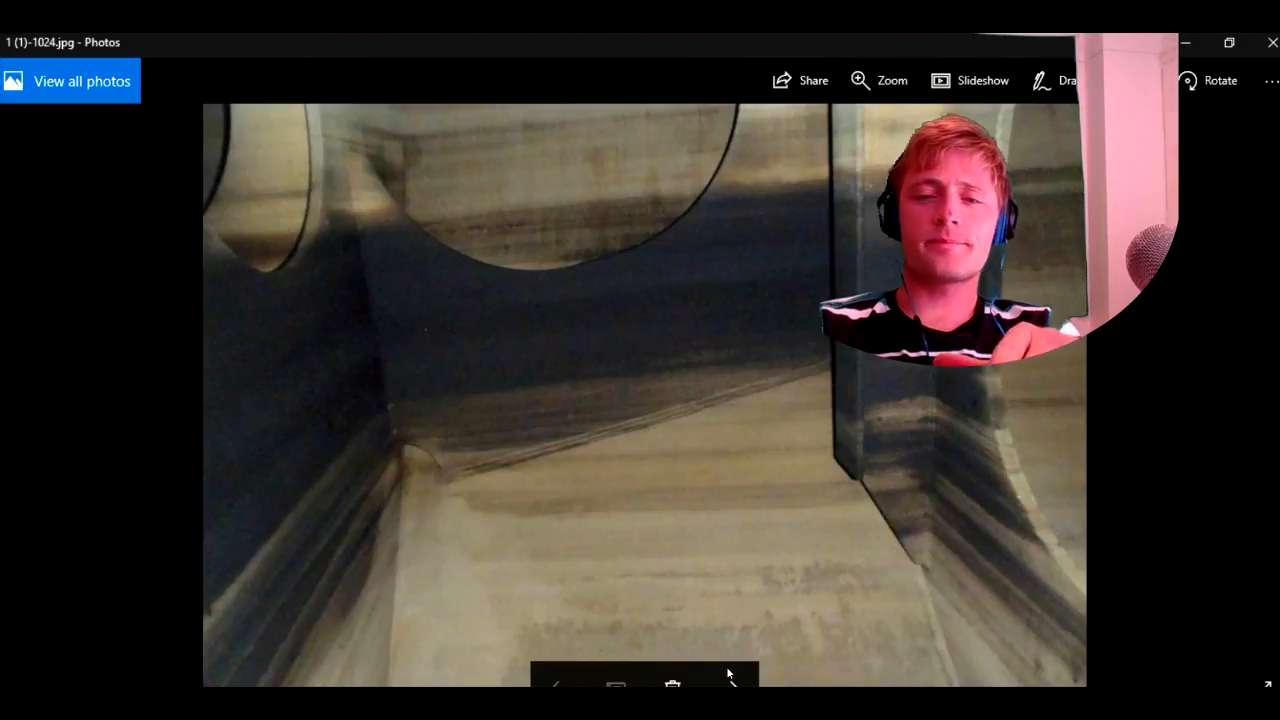
Advance six photos from 1 (1)-1024.jpg through the tank and pit shots to PB220001-1024.jpg.
{"action": "left_click", "coordinate": [728, 681]}
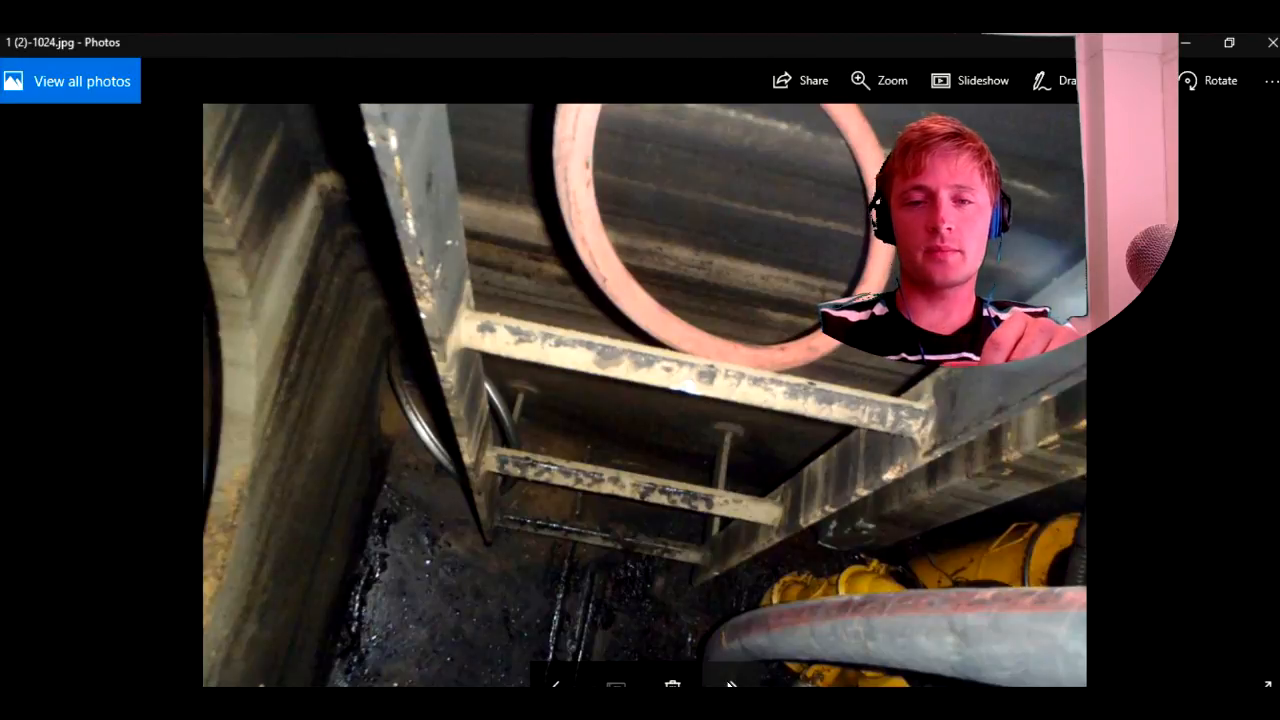
{"action": "left_click", "coordinate": [737, 687]}
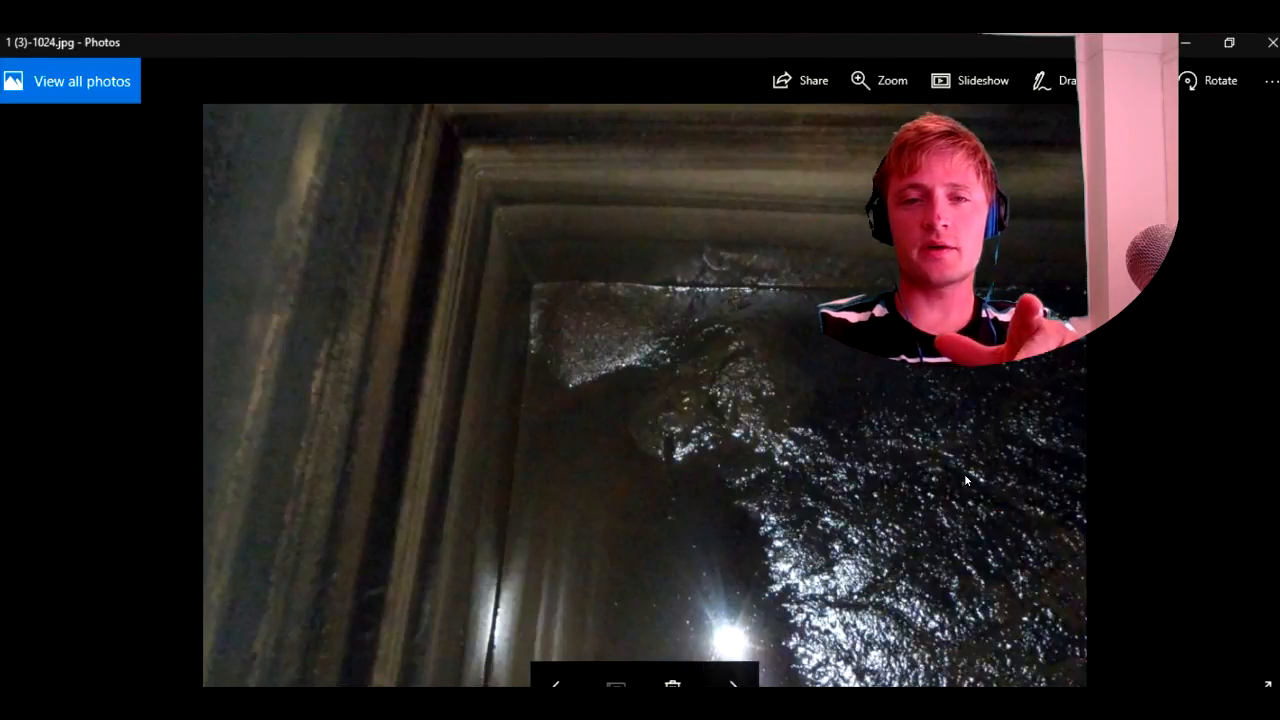
{"action": "left_click", "coordinate": [738, 685]}
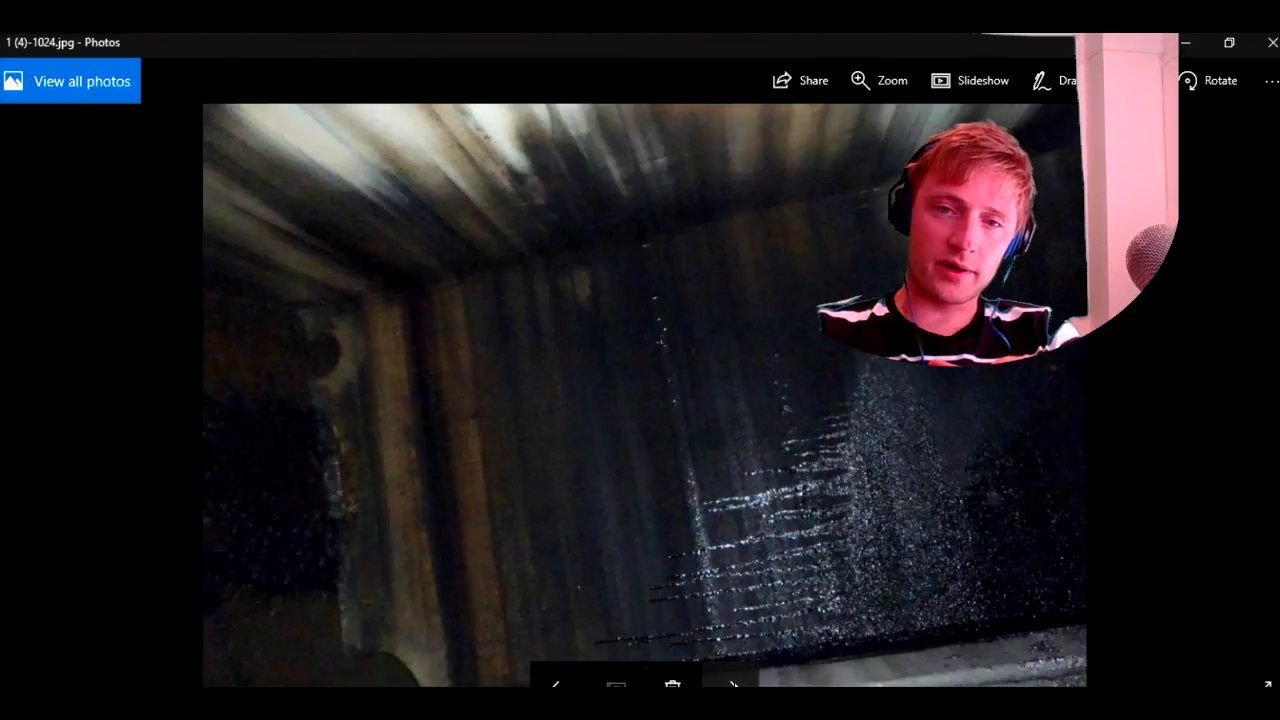
{"action": "left_click", "coordinate": [734, 687]}
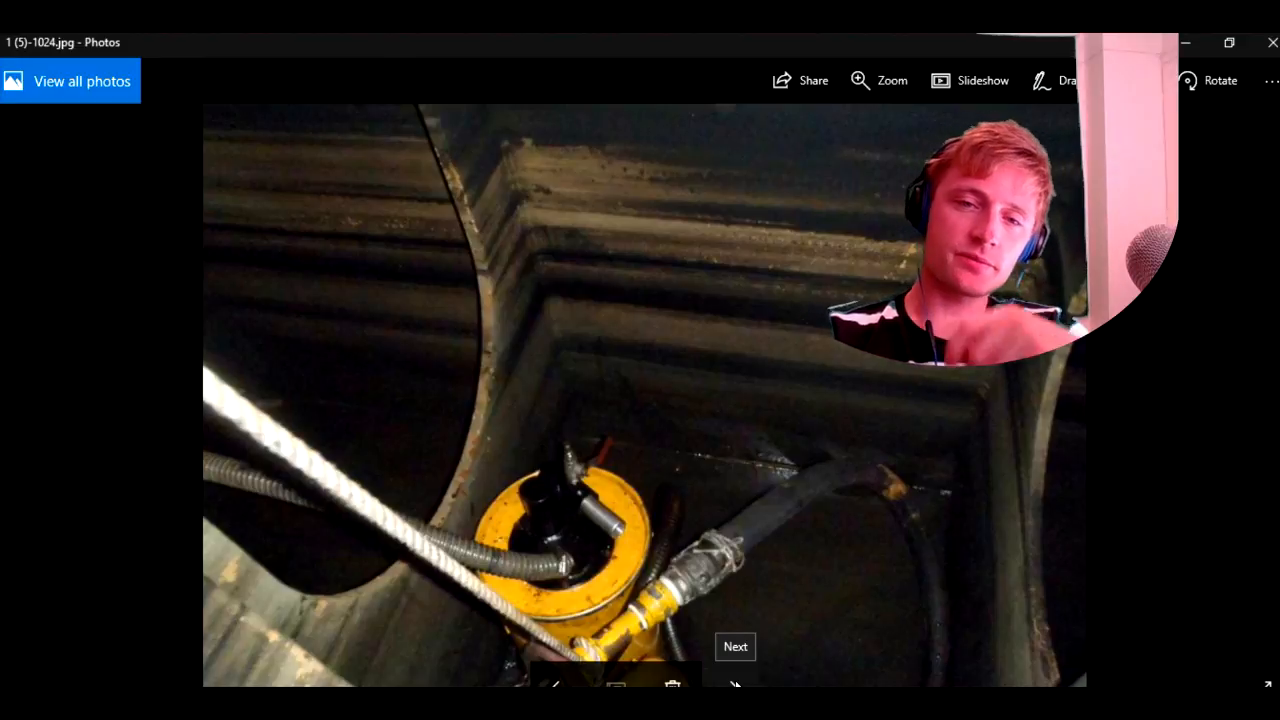
{"action": "left_click", "coordinate": [735, 646]}
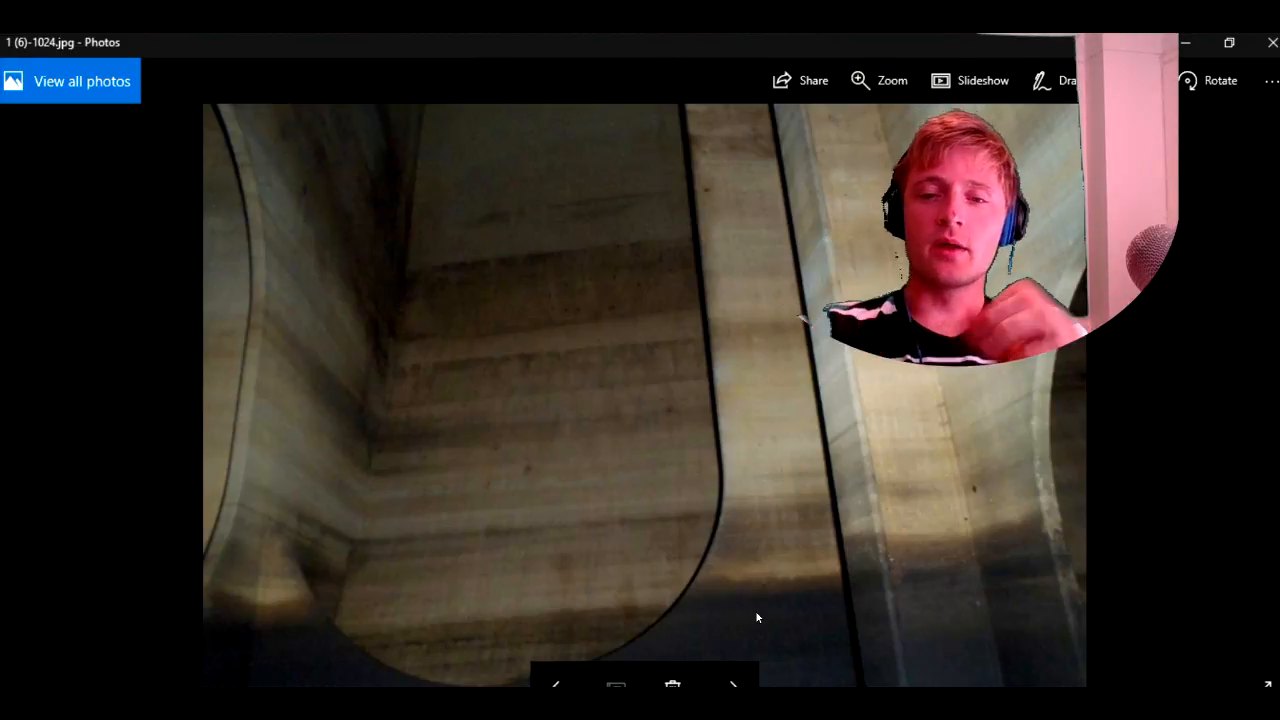
{"action": "left_click", "coordinate": [733, 687]}
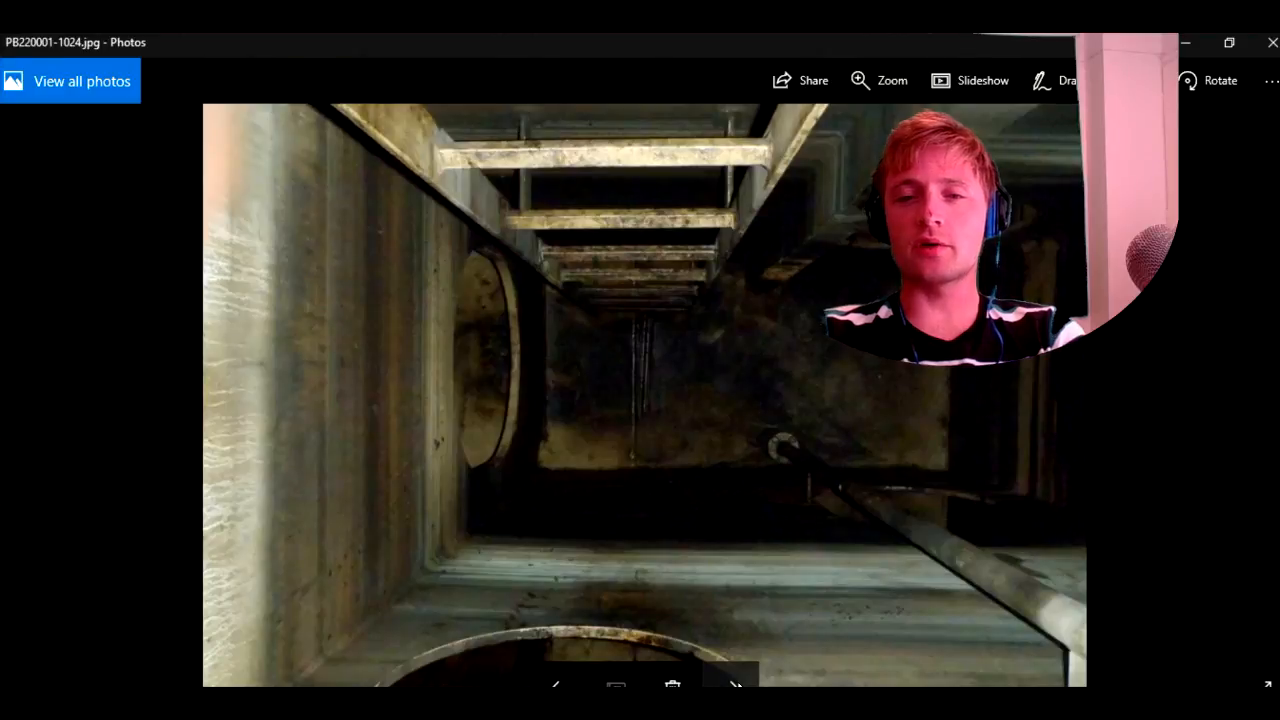
Go forward one photo, back one, then forward again to PB220006-1024.jpg, the dark concrete shaft.
{"action": "left_click", "coordinate": [736, 685]}
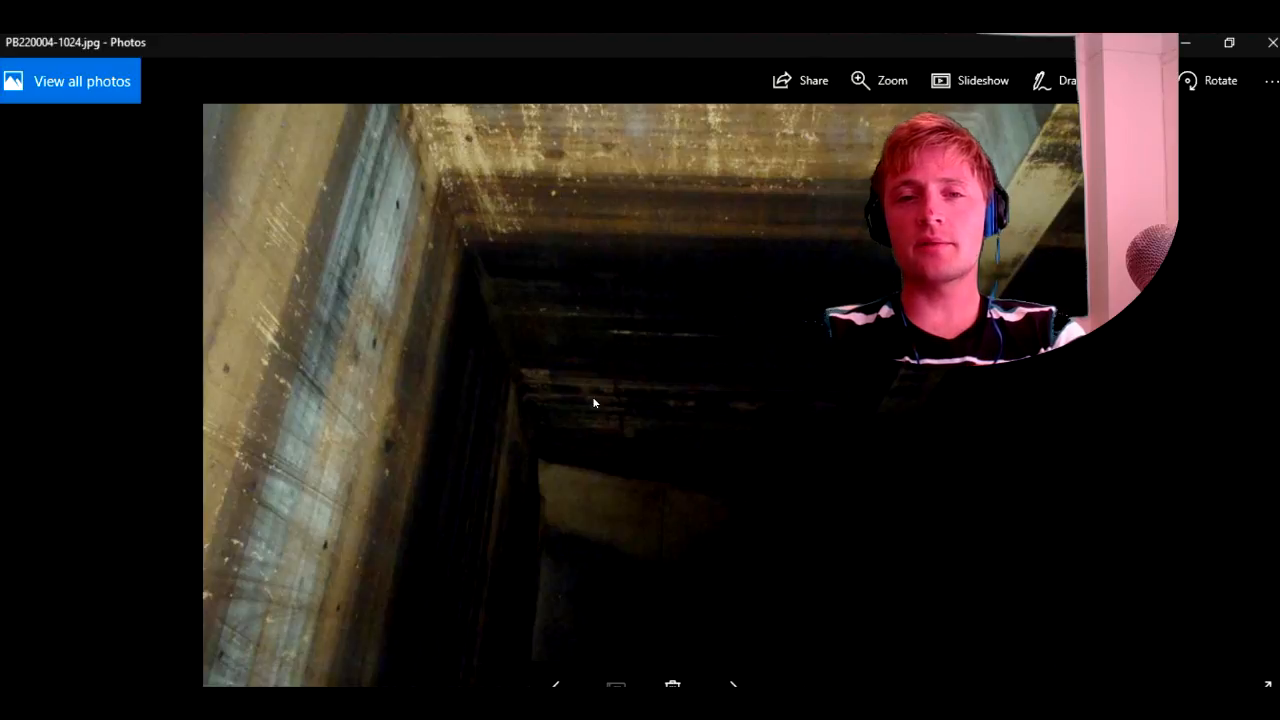
{"action": "mouse_move", "coordinate": [728, 681]}
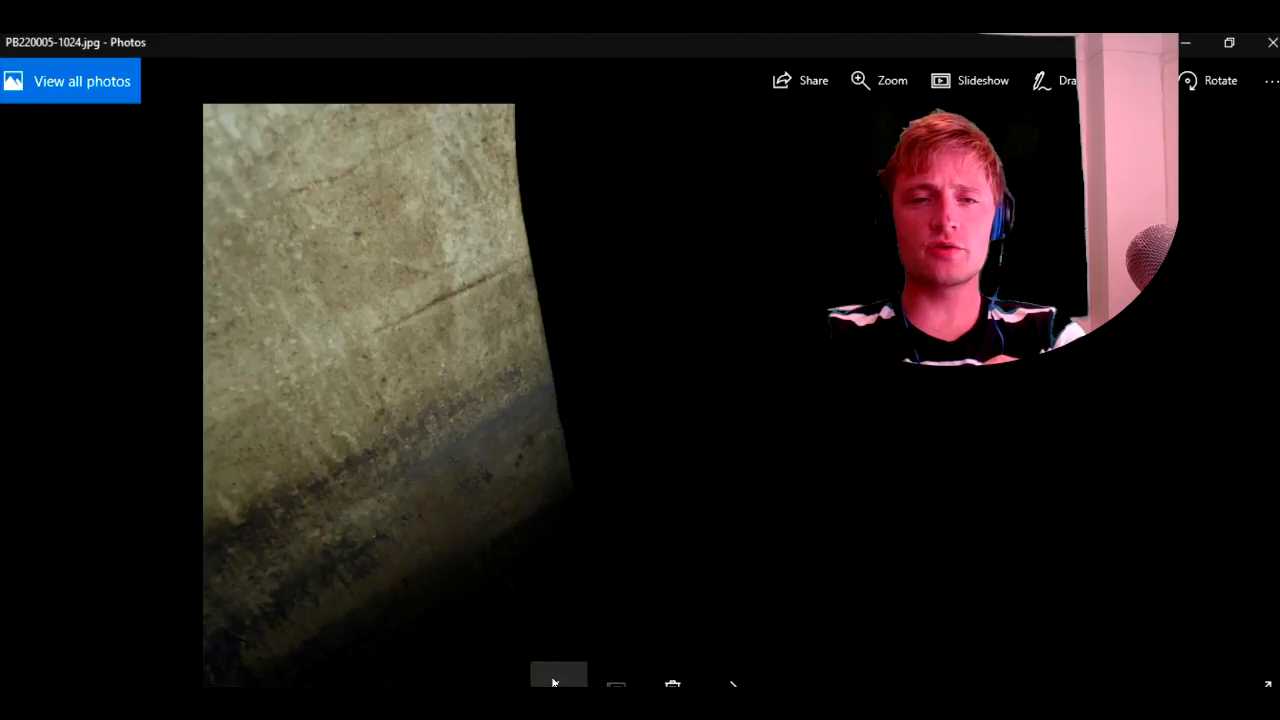
{"action": "left_click", "coordinate": [554, 681]}
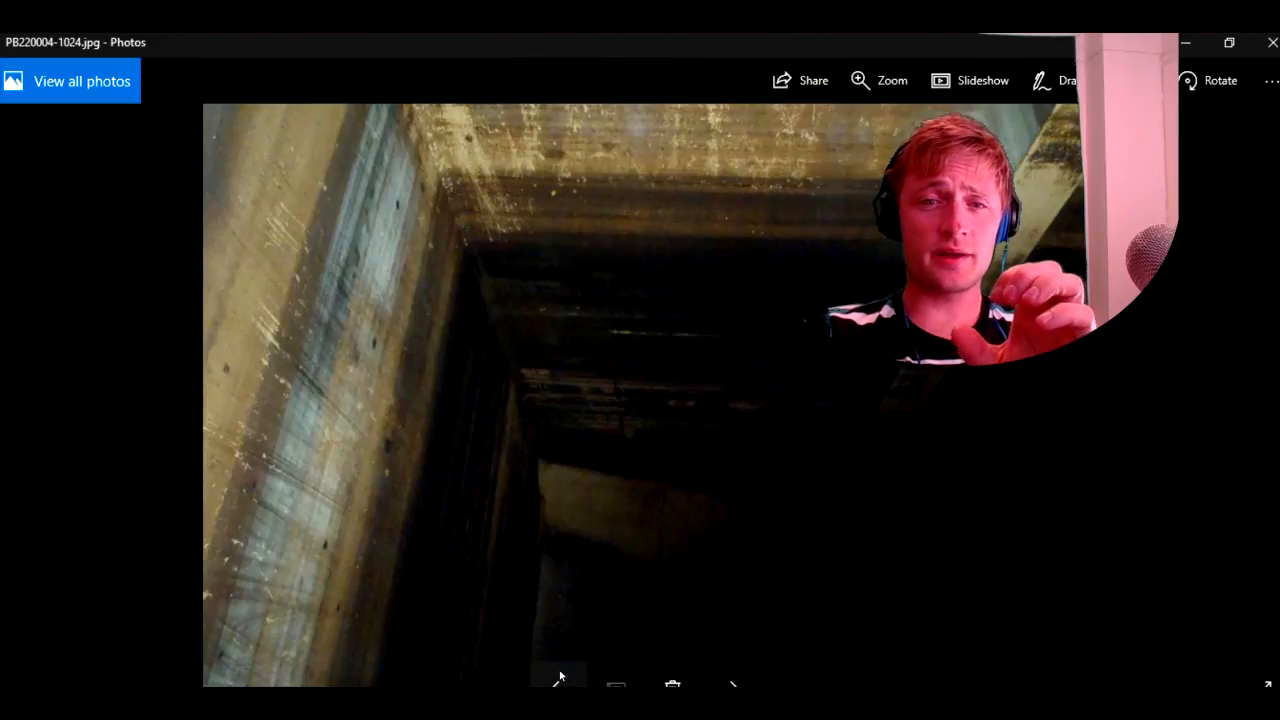
{"action": "mouse_move", "coordinate": [592, 457]}
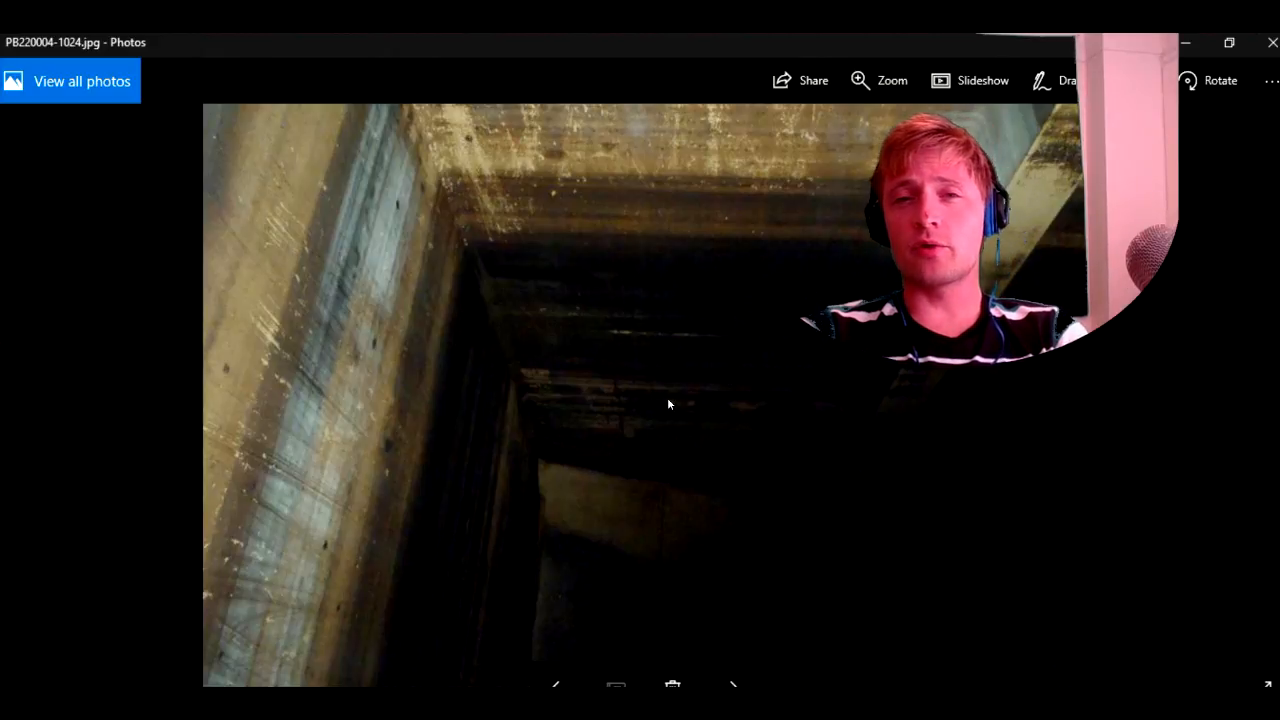
{"action": "mouse_move", "coordinate": [507, 258]}
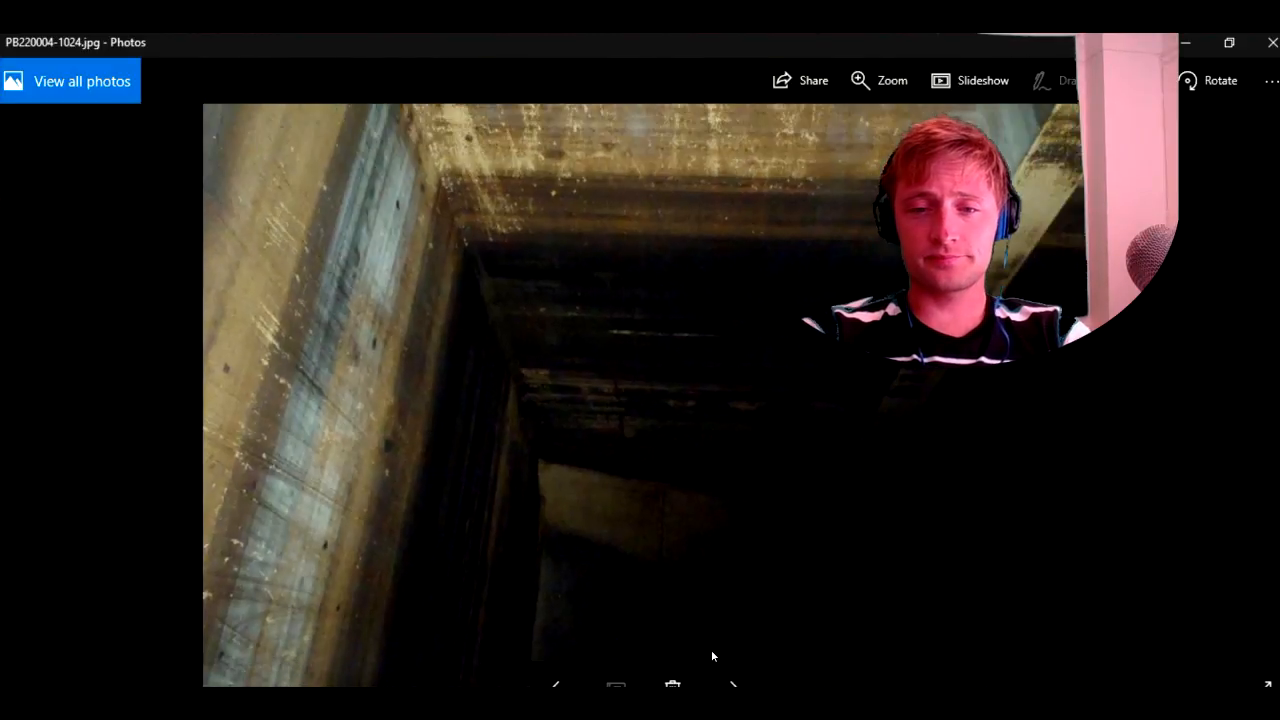
{"action": "left_click", "coordinate": [736, 687]}
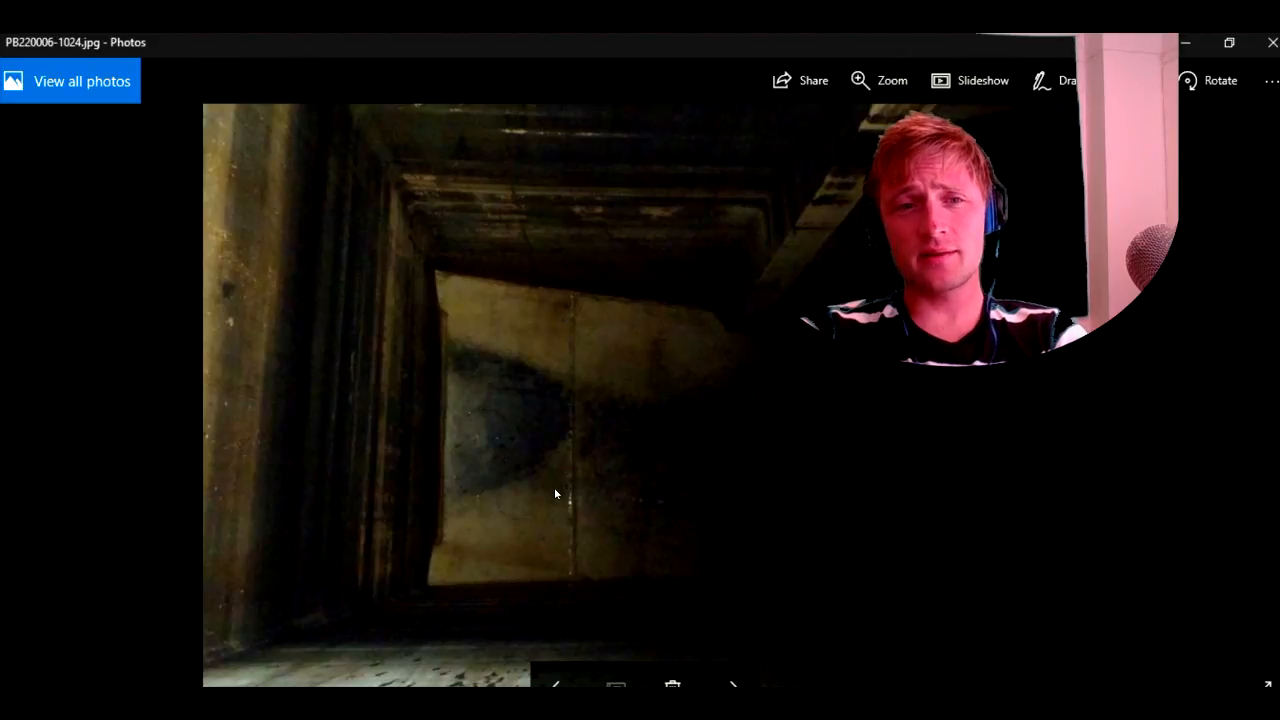
{"action": "mouse_move", "coordinate": [280, 330]}
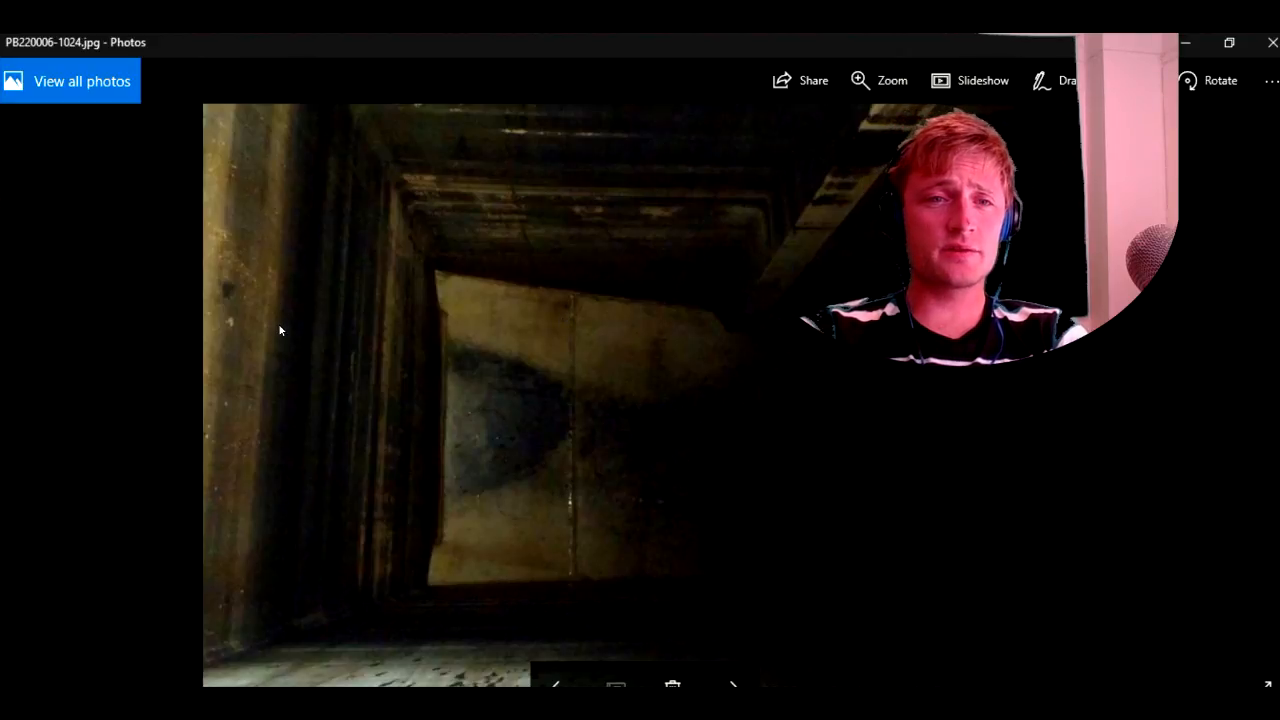
Advance from PB220006-1024.jpg past more shaft photos to the sludge-covered PB220015-1024.jpg.
{"action": "left_click", "coordinate": [728, 685]}
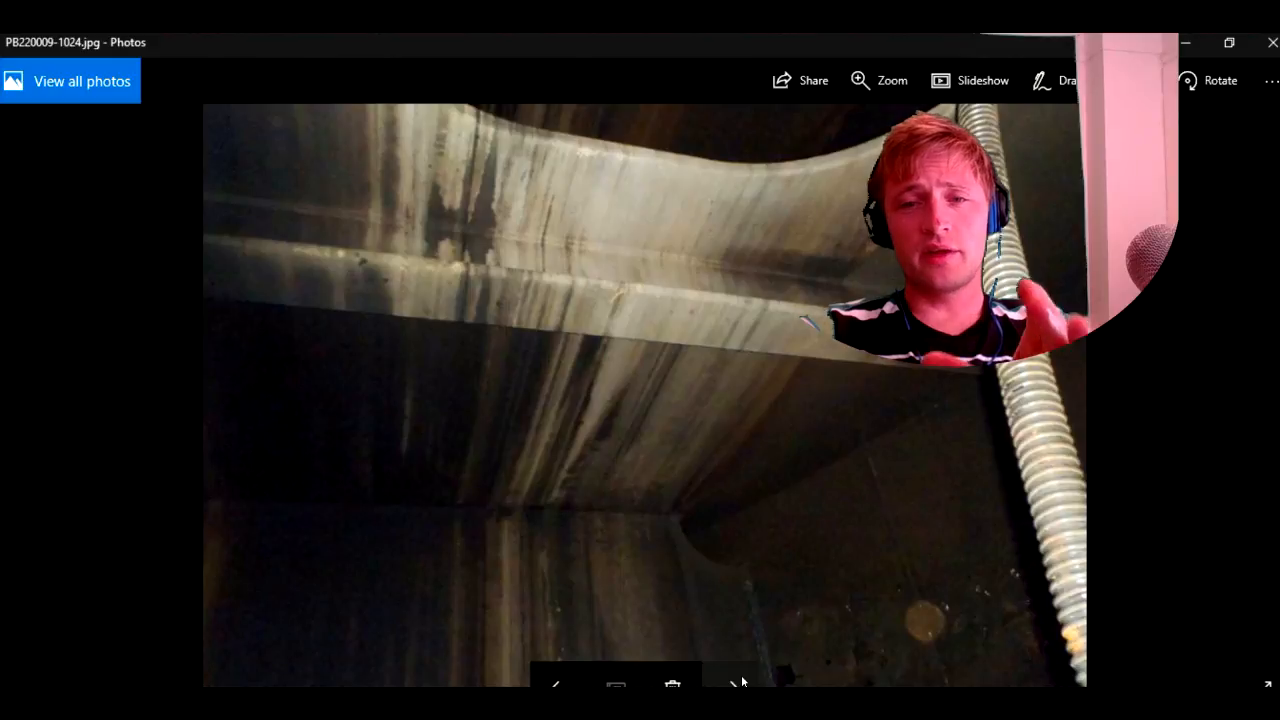
{"action": "left_click", "coordinate": [735, 685]}
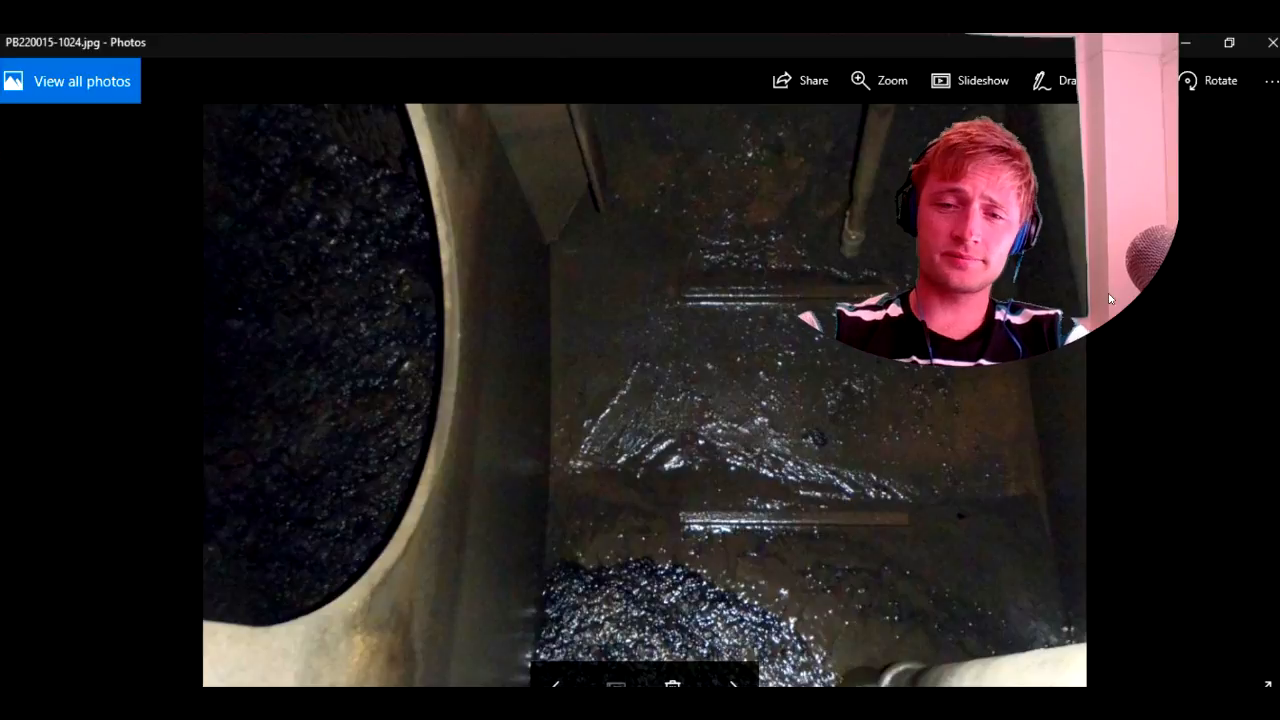
Step through the sludge, wet wall and boots photos to PB220037-1024.jpg, showing ladder and hose.
{"action": "left_click", "coordinate": [730, 687]}
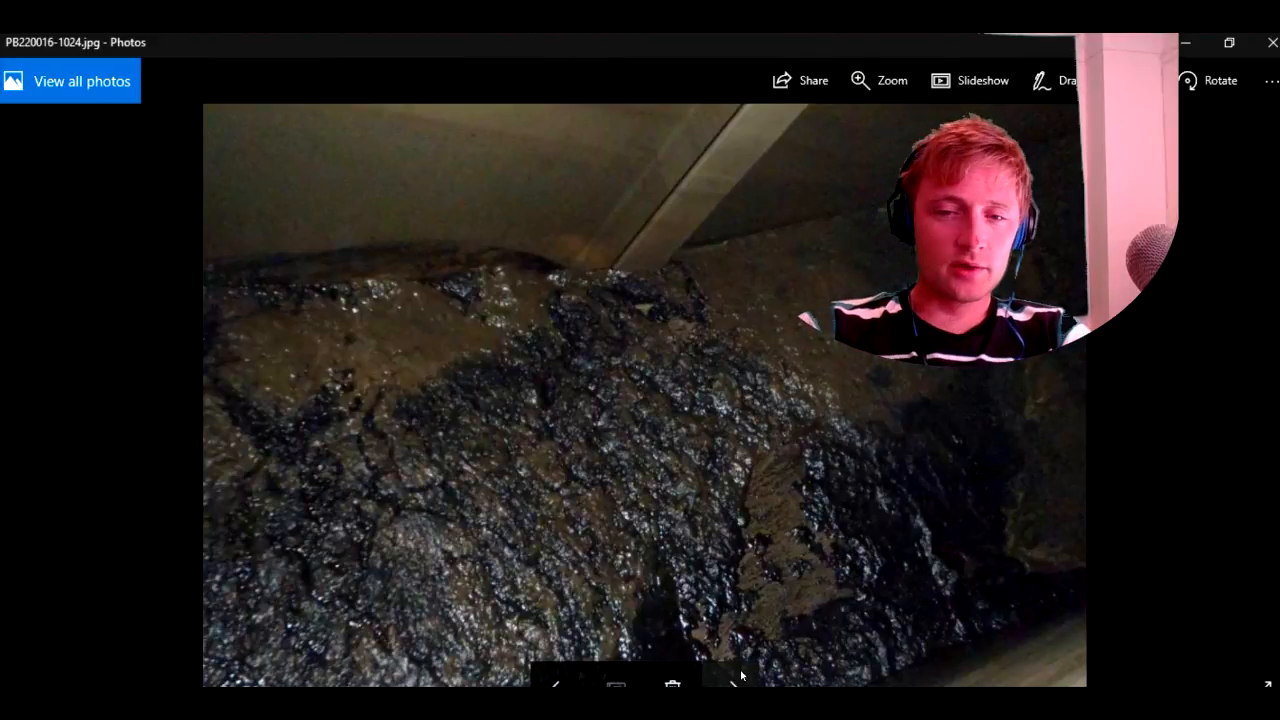
{"action": "left_click", "coordinate": [737, 683]}
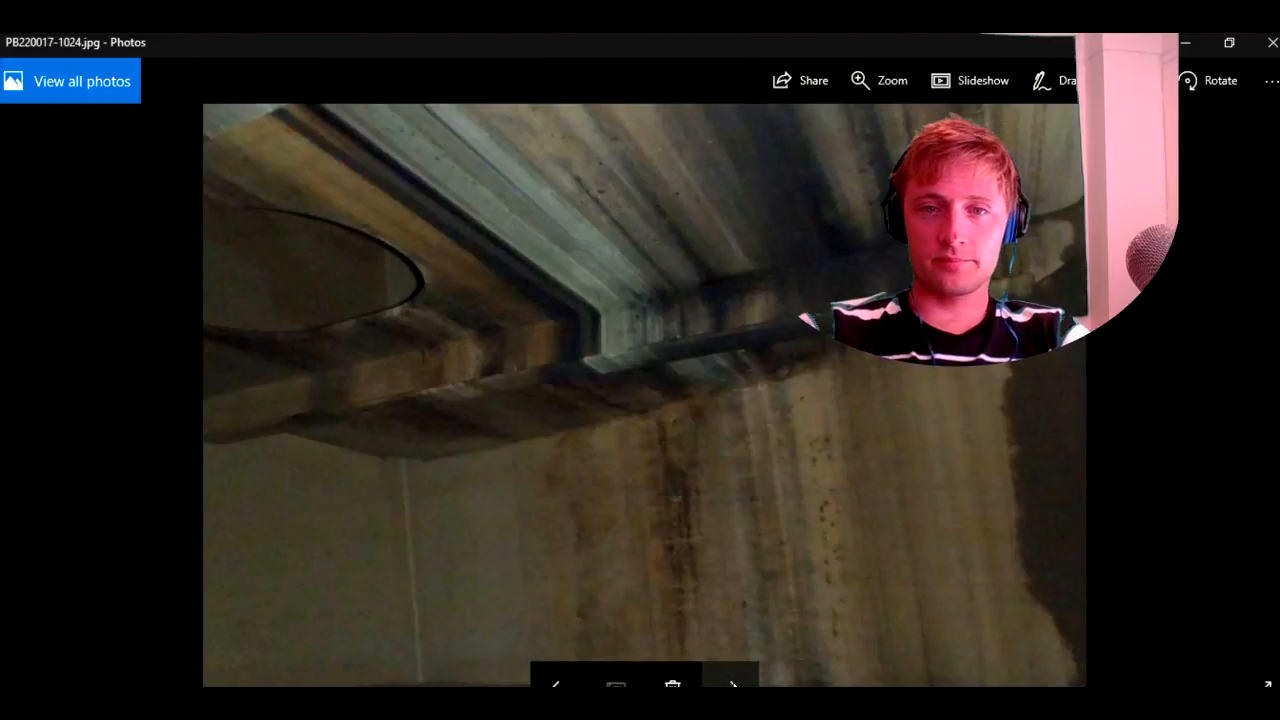
{"action": "left_click", "coordinate": [734, 685]}
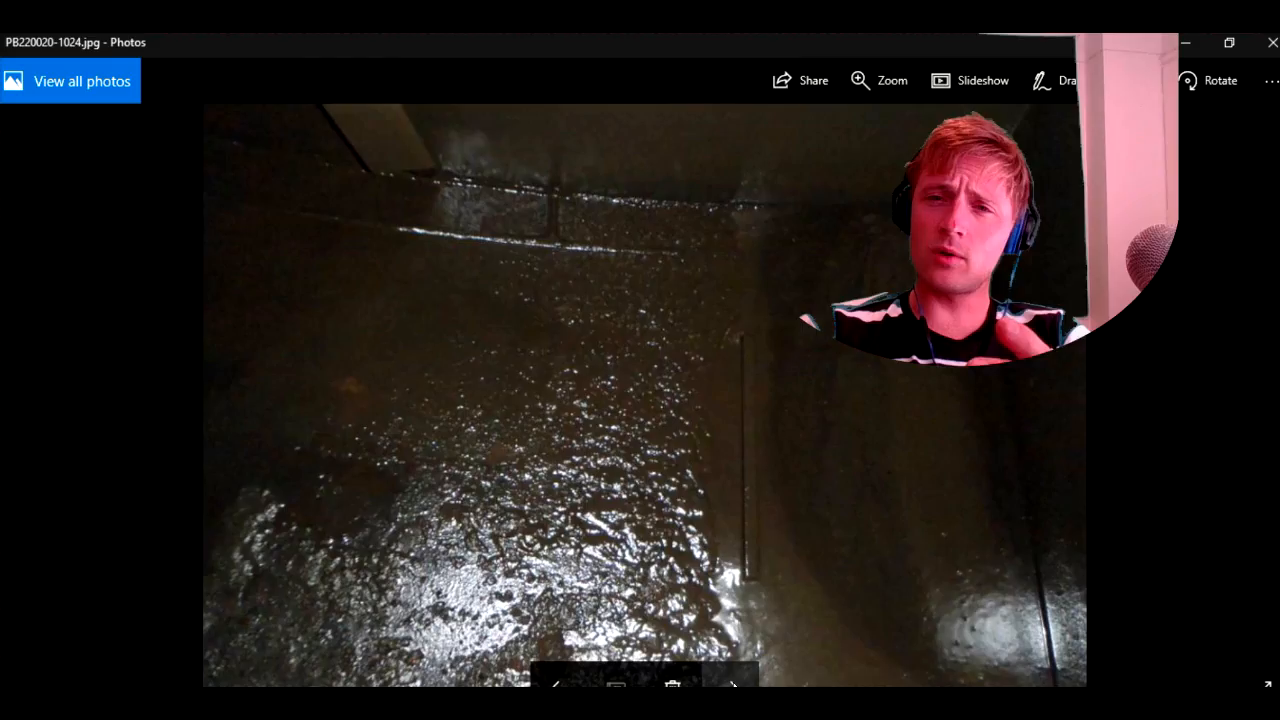
{"action": "left_click", "coordinate": [737, 685]}
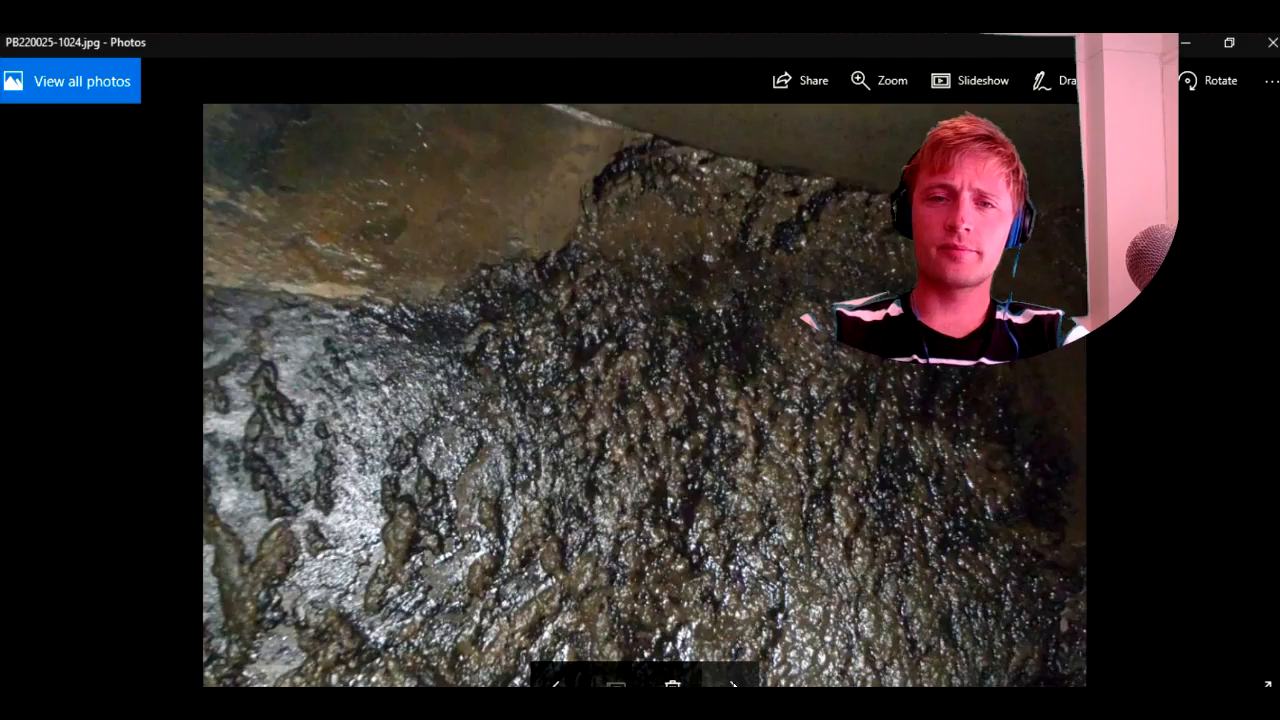
{"action": "left_click", "coordinate": [734, 687]}
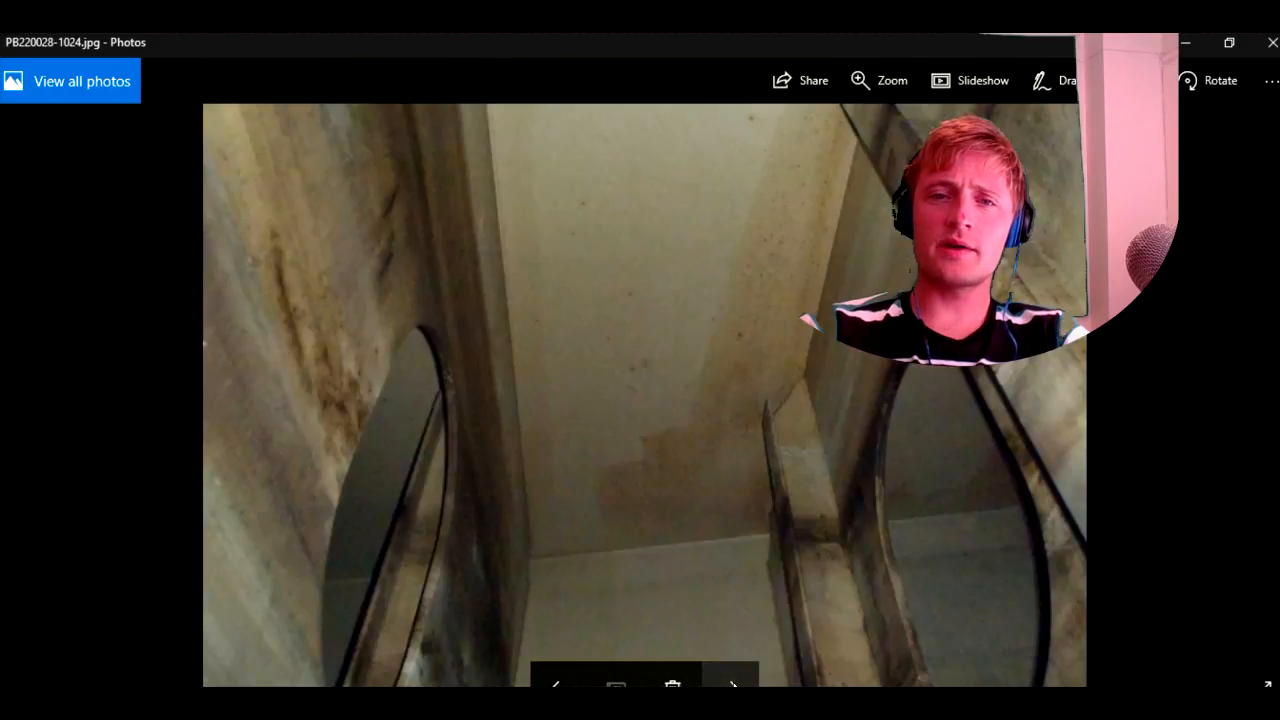
{"action": "left_click", "coordinate": [730, 684]}
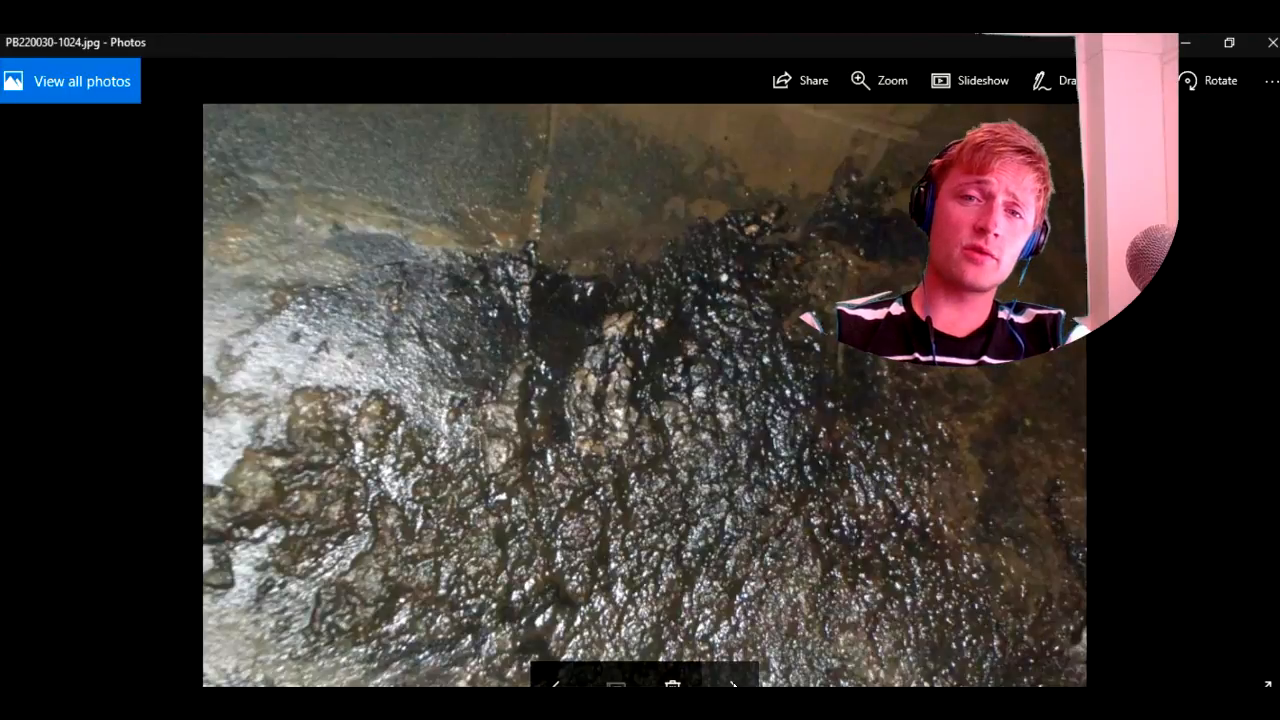
{"action": "left_click", "coordinate": [735, 691]}
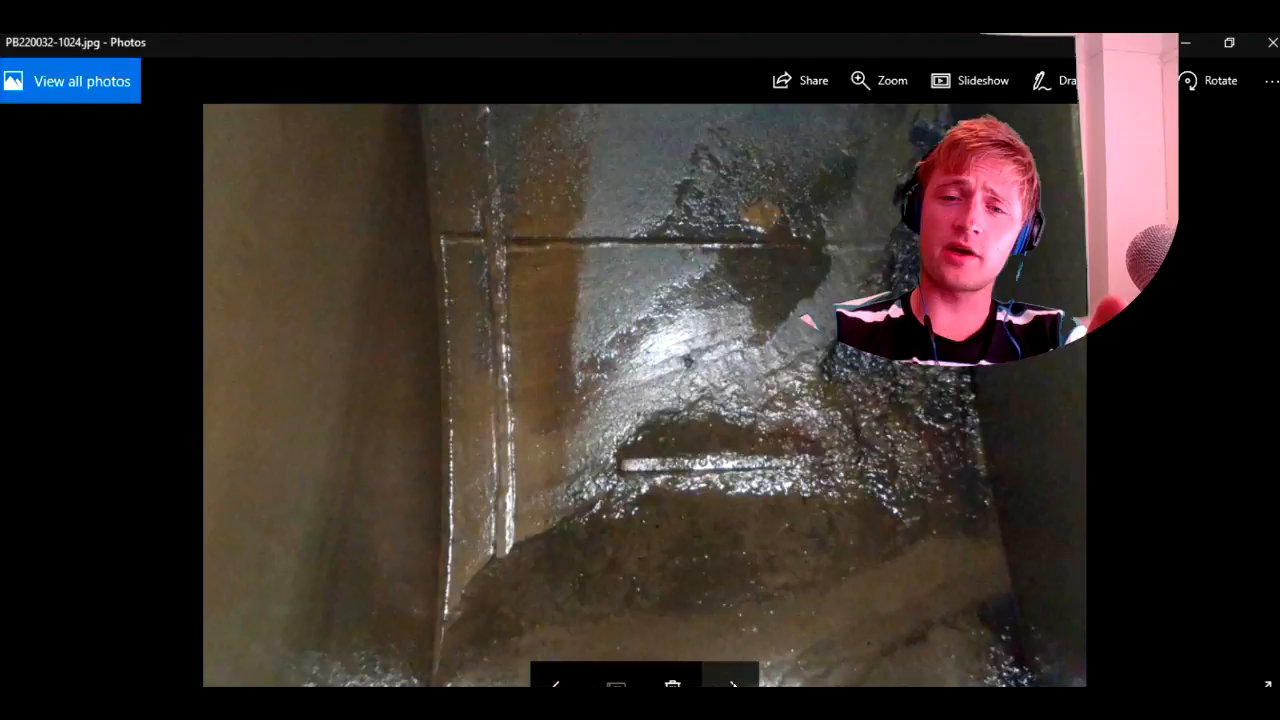
{"action": "left_click", "coordinate": [733, 688]}
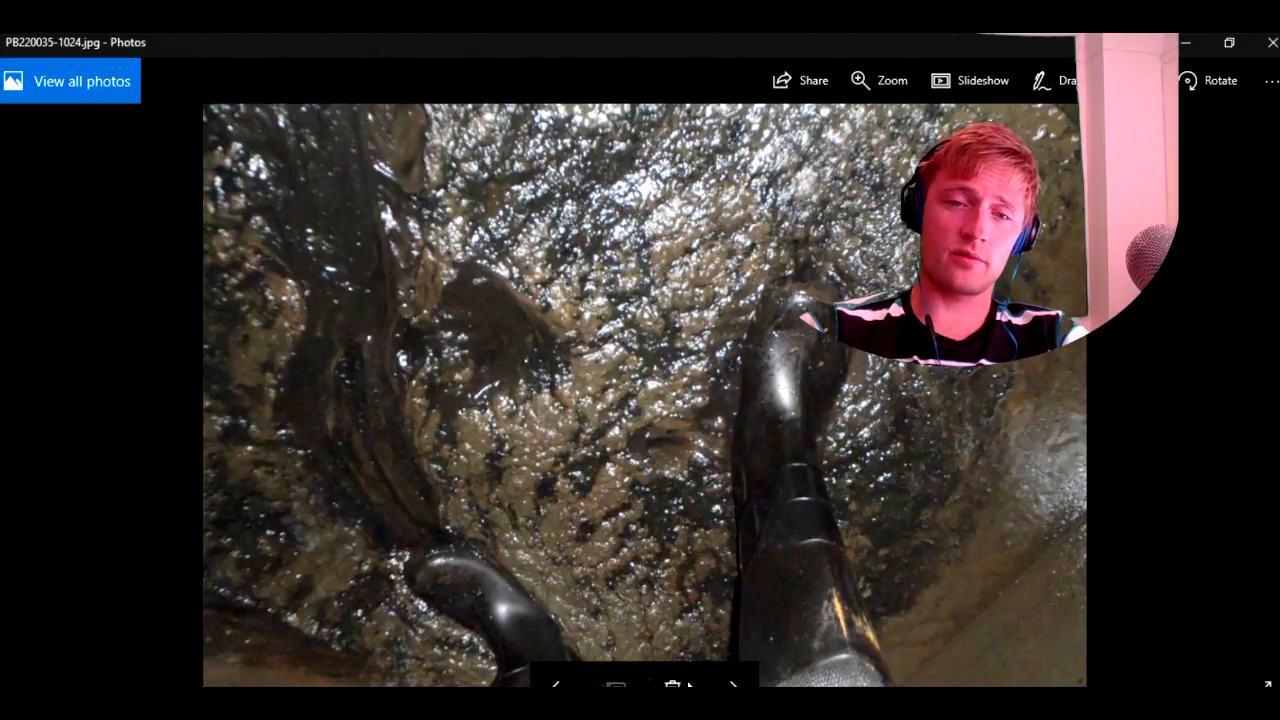
{"action": "mouse_move", "coordinate": [735, 685]}
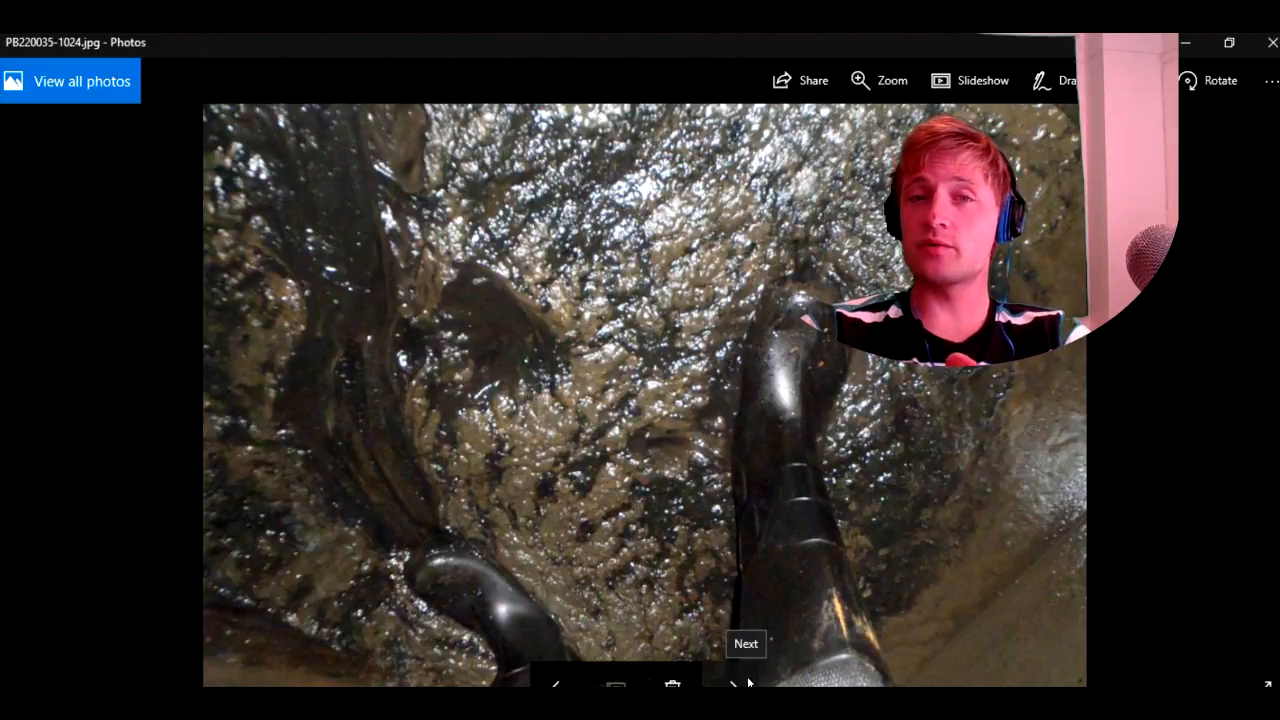
{"action": "left_click", "coordinate": [736, 685]}
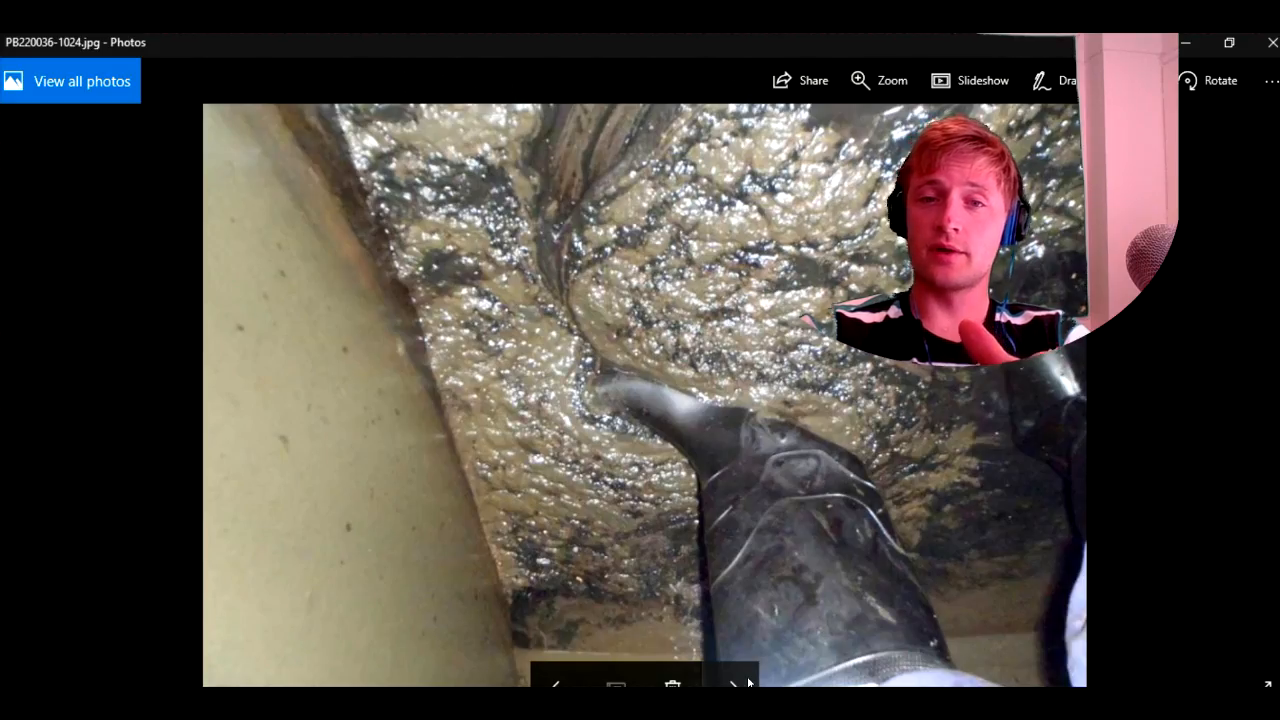
{"action": "left_click", "coordinate": [741, 685]}
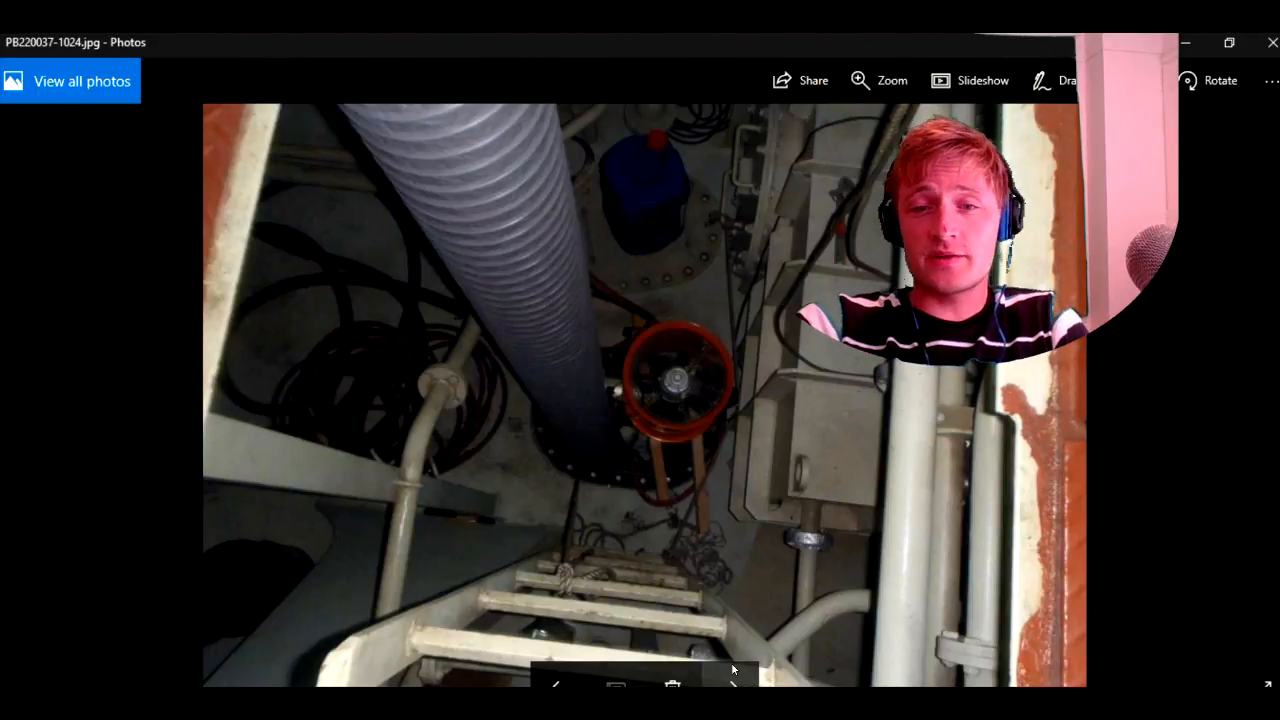
{"action": "left_click", "coordinate": [729, 688]}
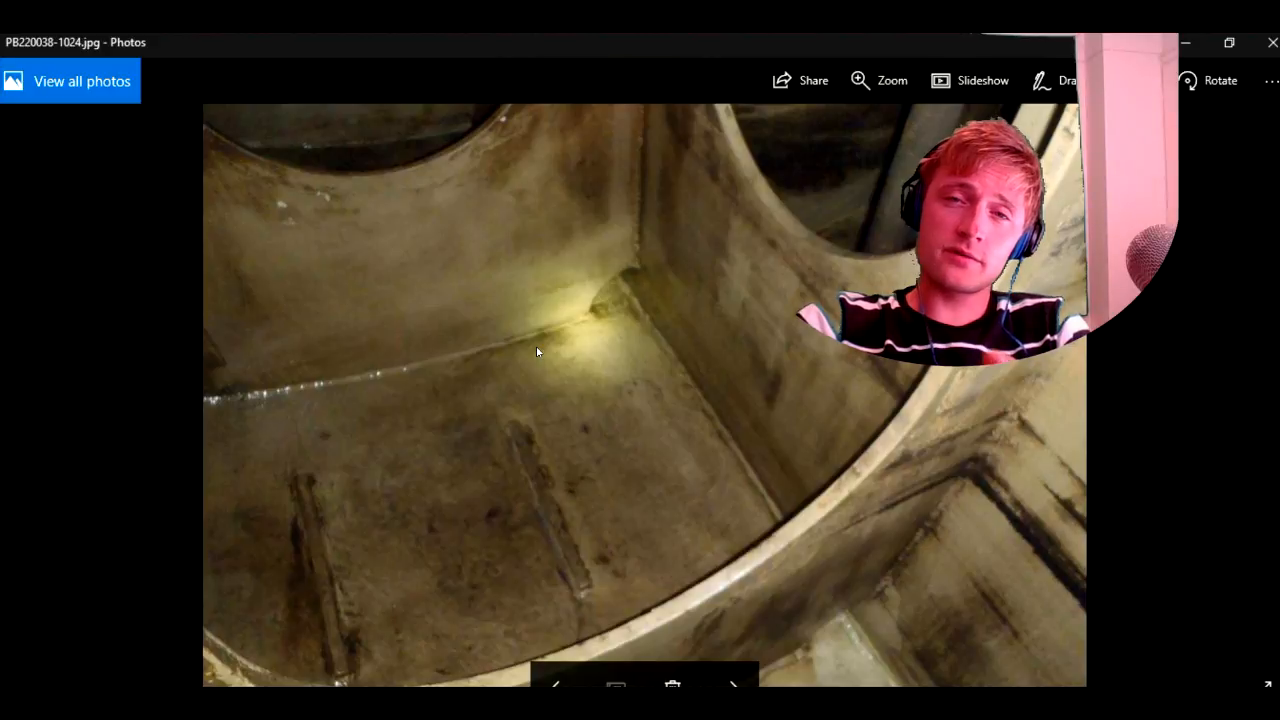
{"action": "left_click", "coordinate": [732, 685]}
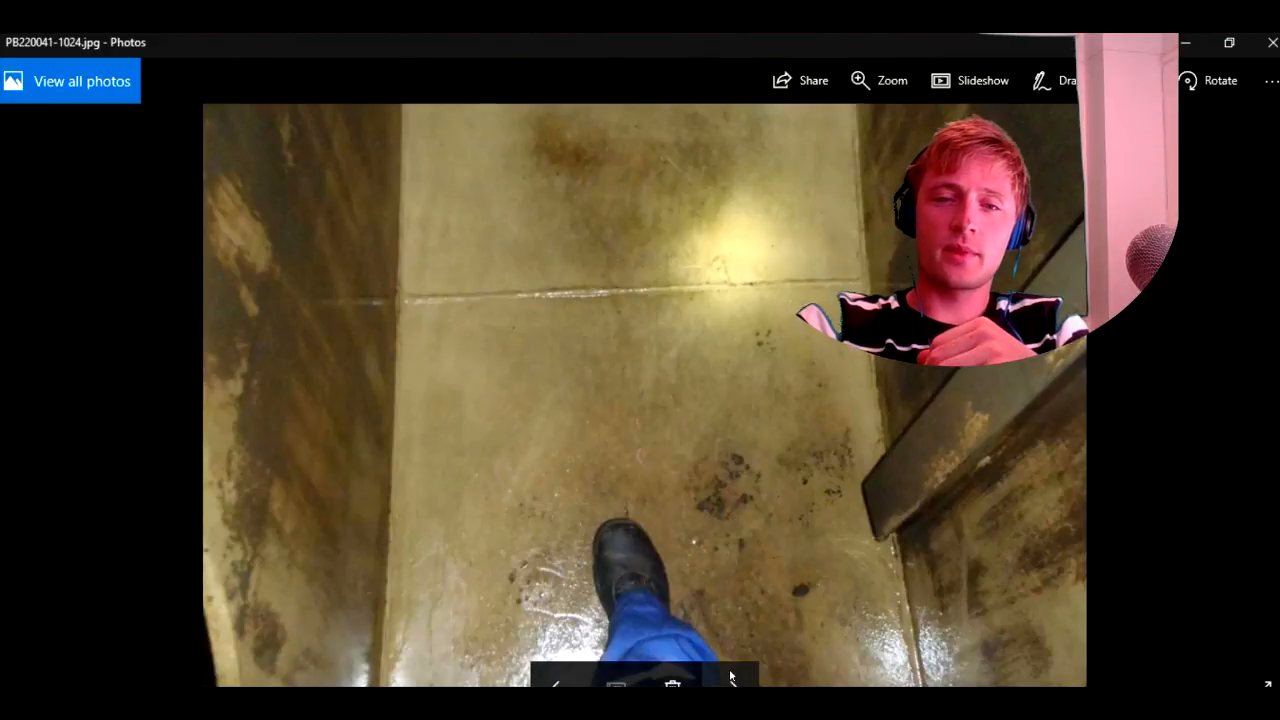
{"action": "left_click", "coordinate": [730, 677]}
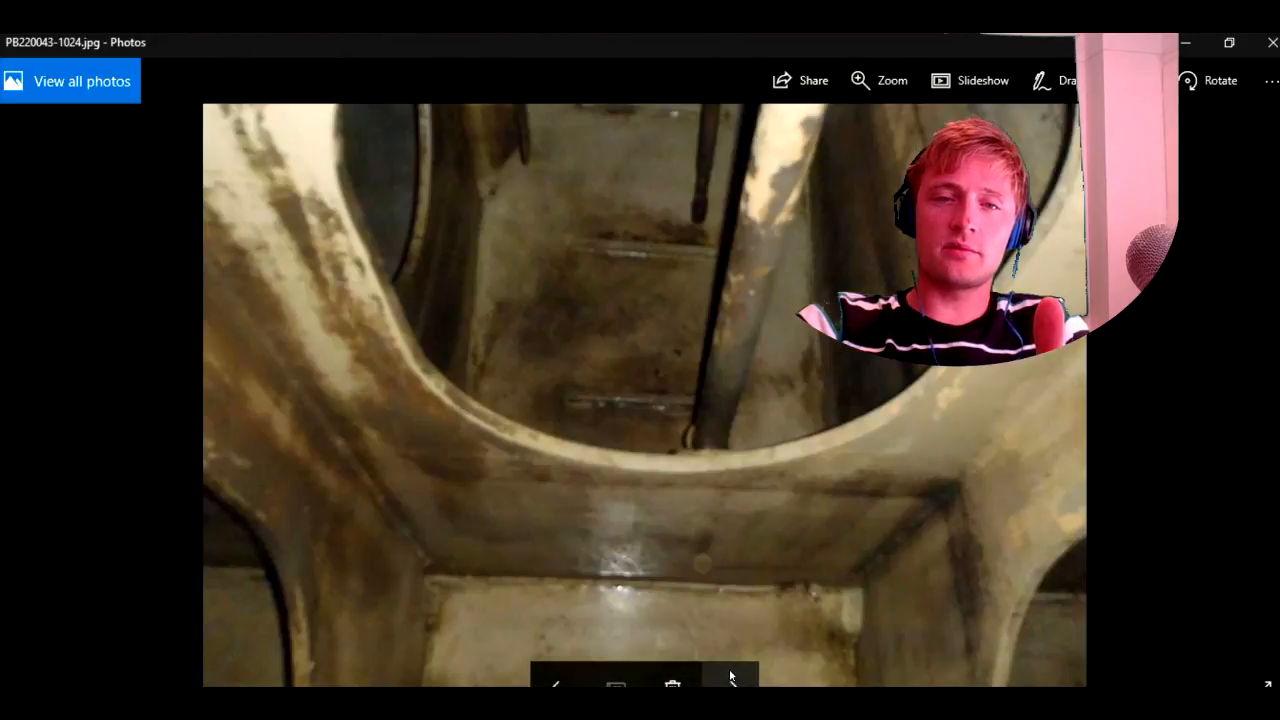
{"action": "left_click", "coordinate": [731, 680]}
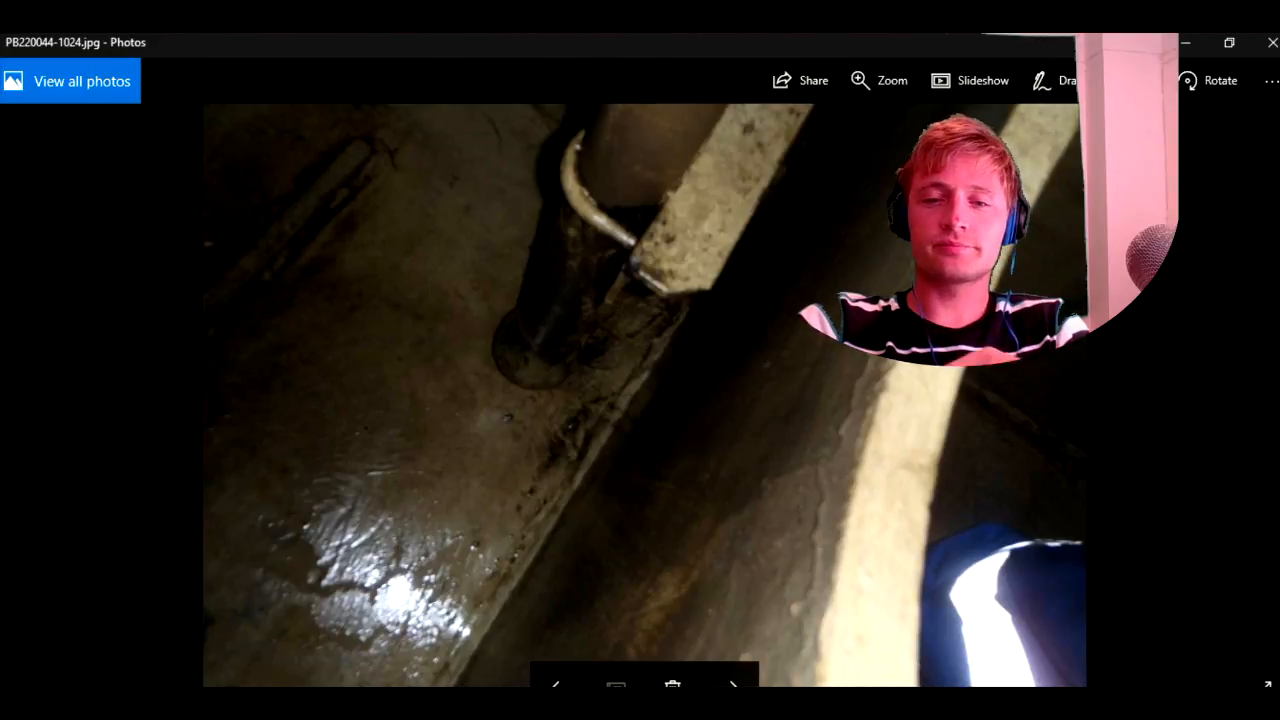
{"action": "left_click", "coordinate": [730, 688]}
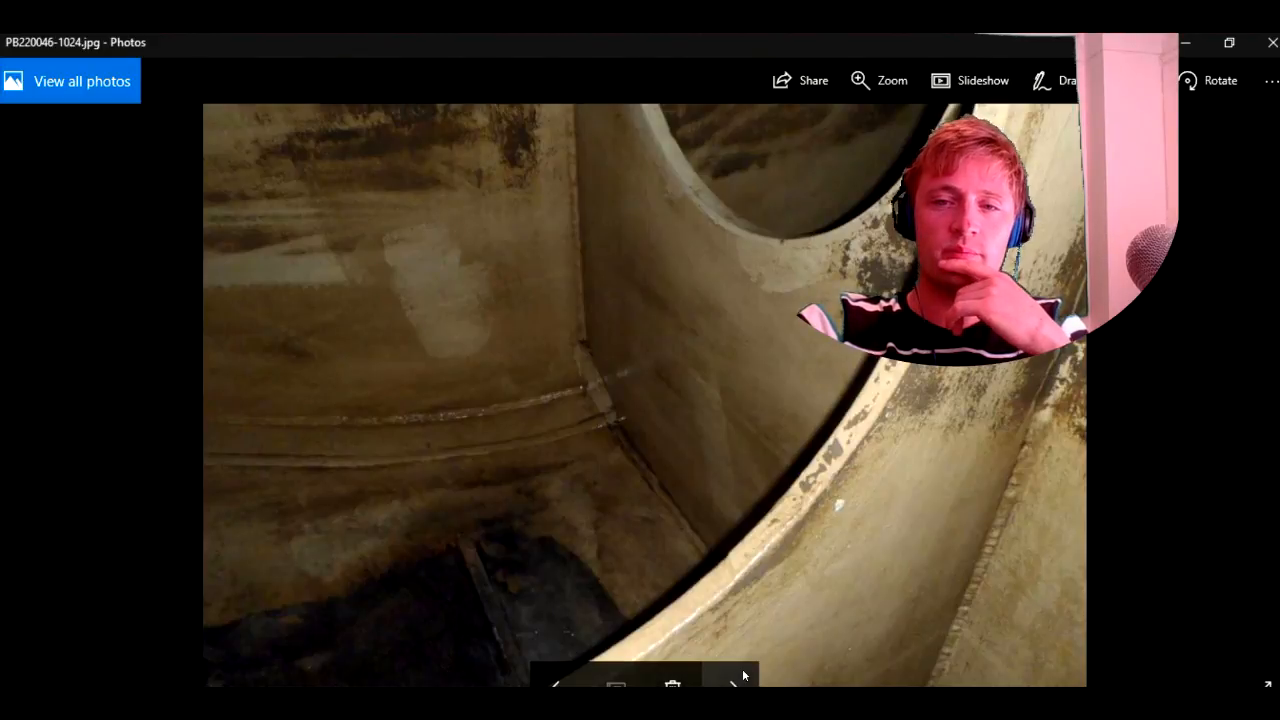
{"action": "left_click", "coordinate": [726, 685]}
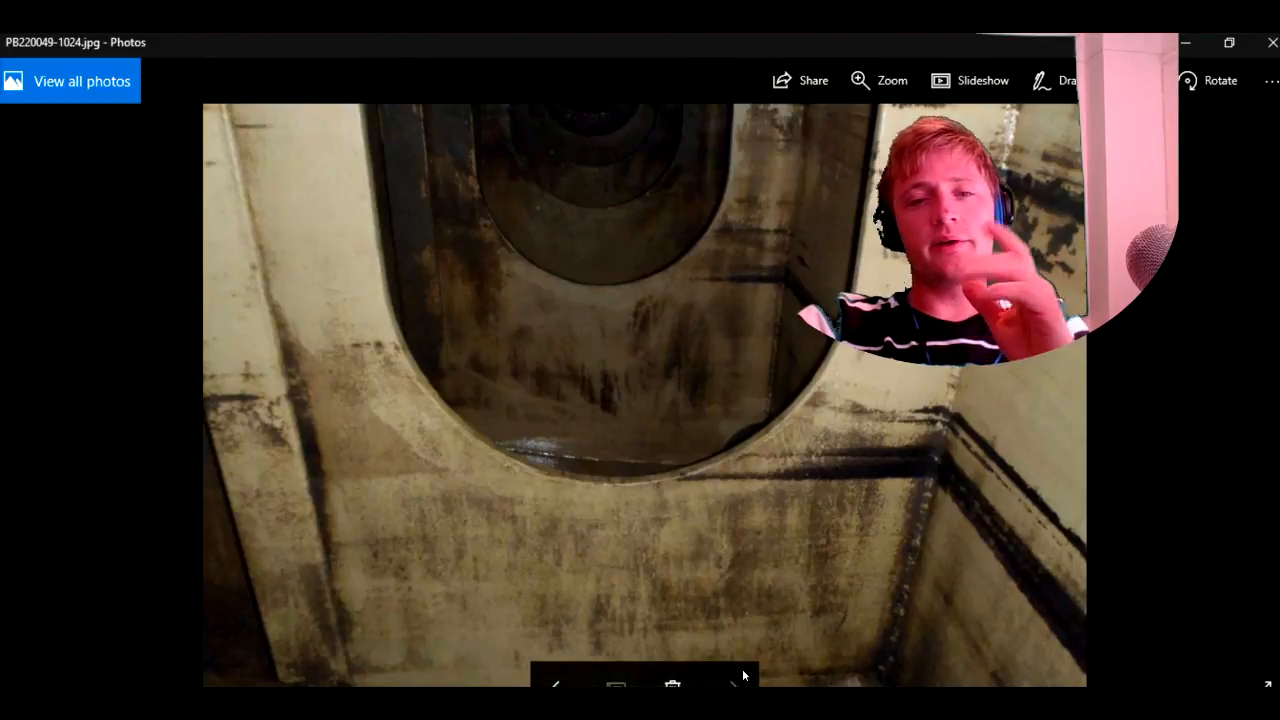
{"action": "mouse_move", "coordinate": [748, 651]}
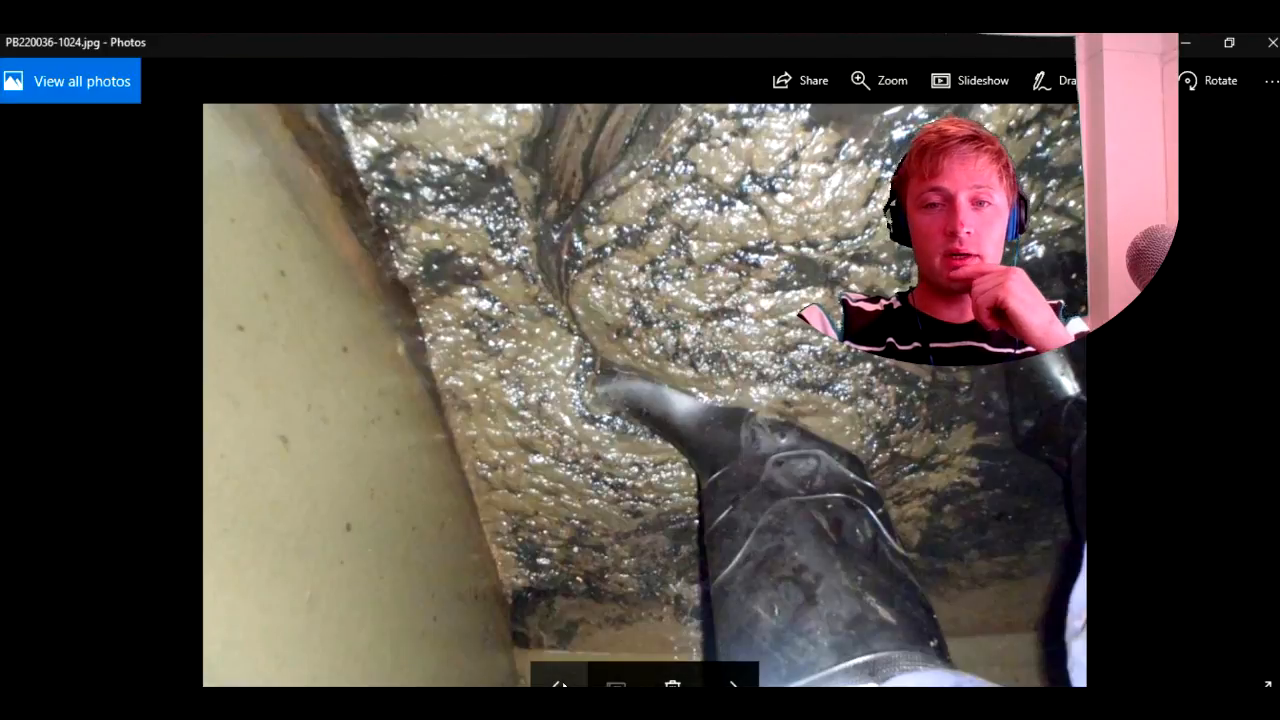
{"action": "left_click", "coordinate": [734, 691]}
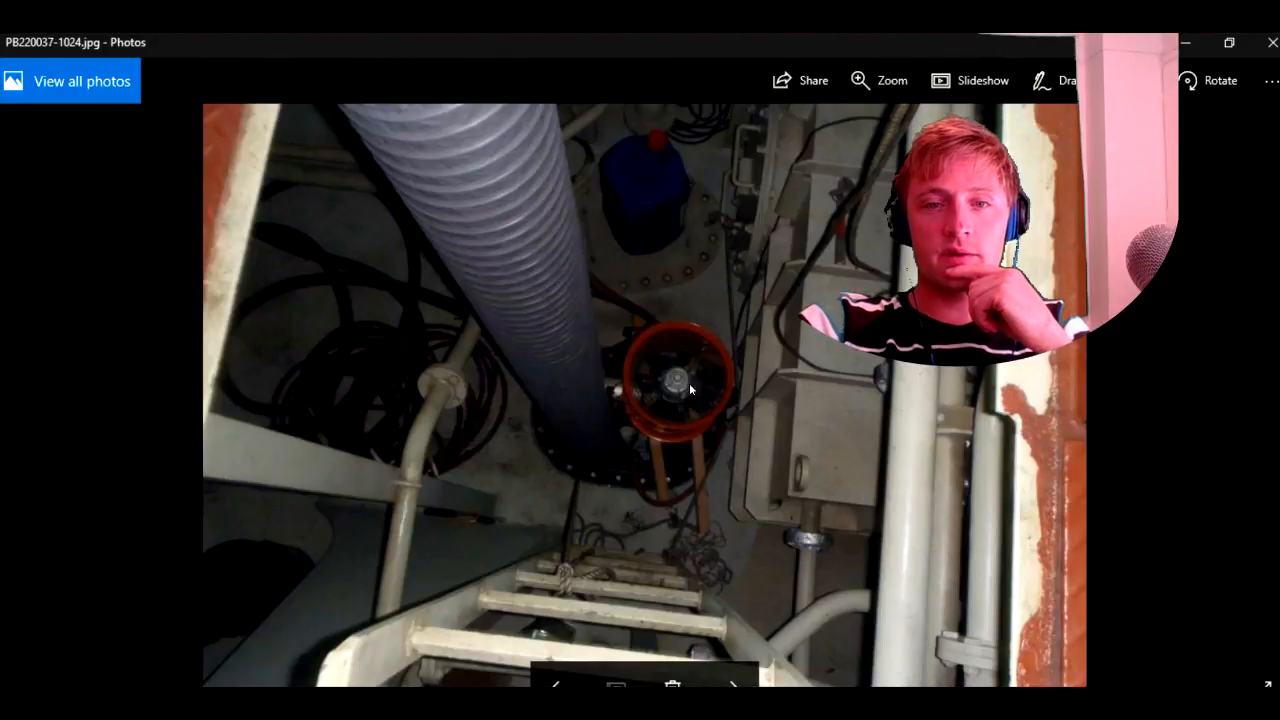